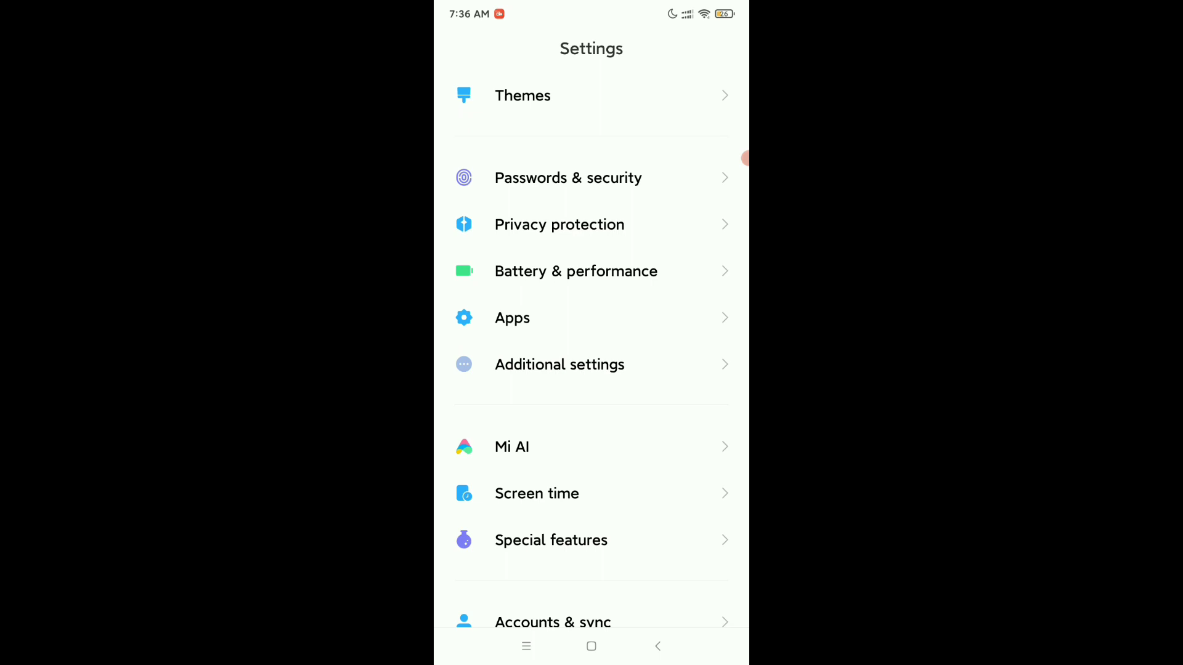
# Go to Apps and then the Dual apps page in Settings.
pyautogui.click(511, 318)
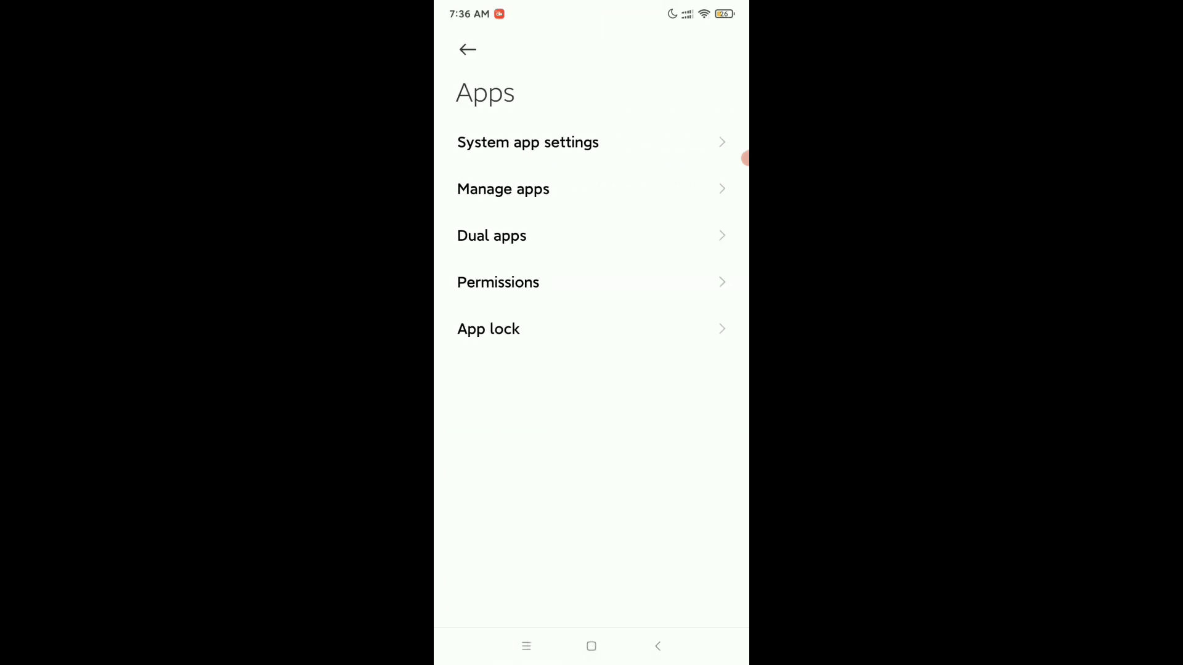
pyautogui.click(491, 236)
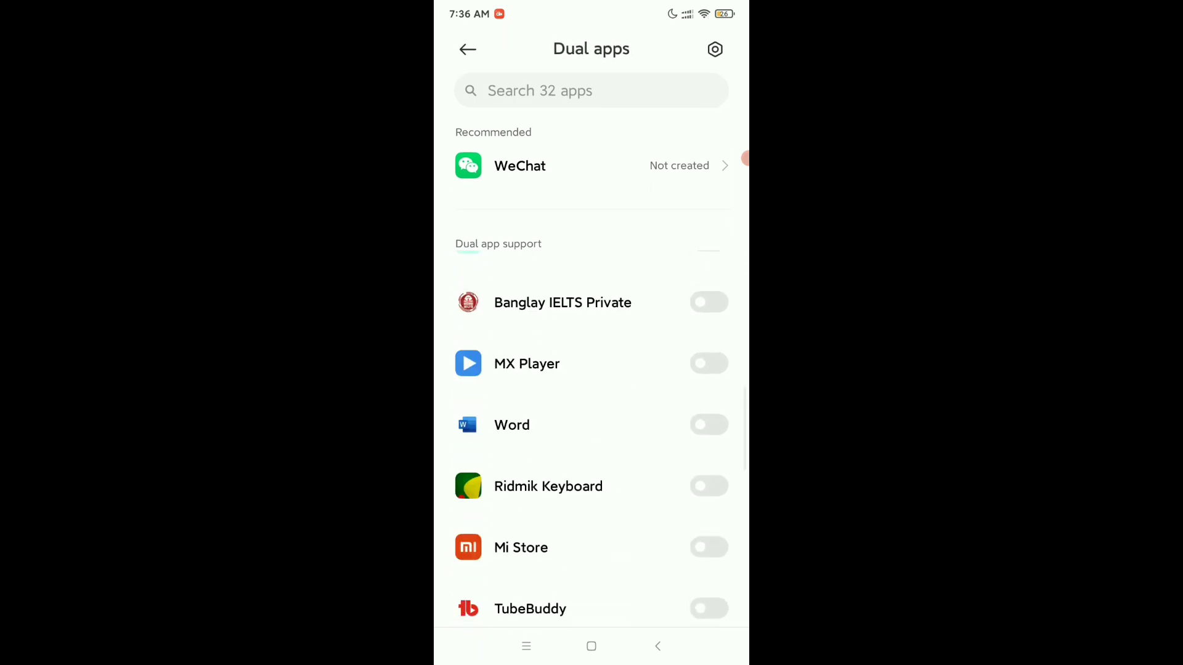
# Scroll down the Dual apps list and switch on Messenger's toggle.
pyautogui.scroll(-3)
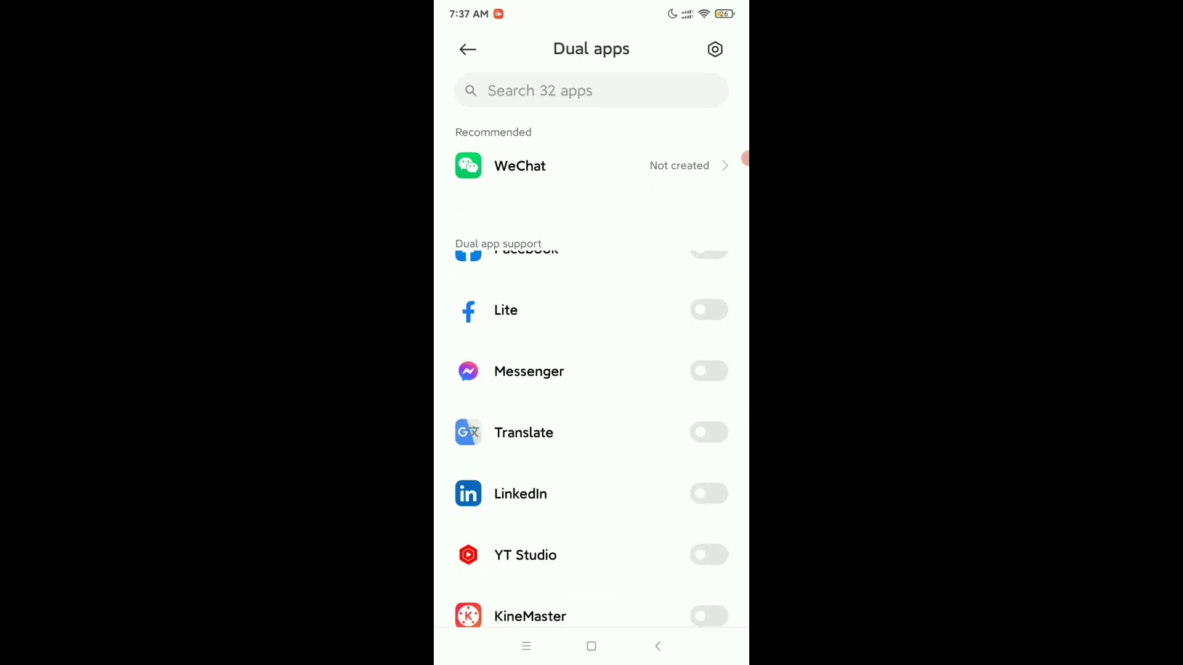
pyautogui.click(708, 370)
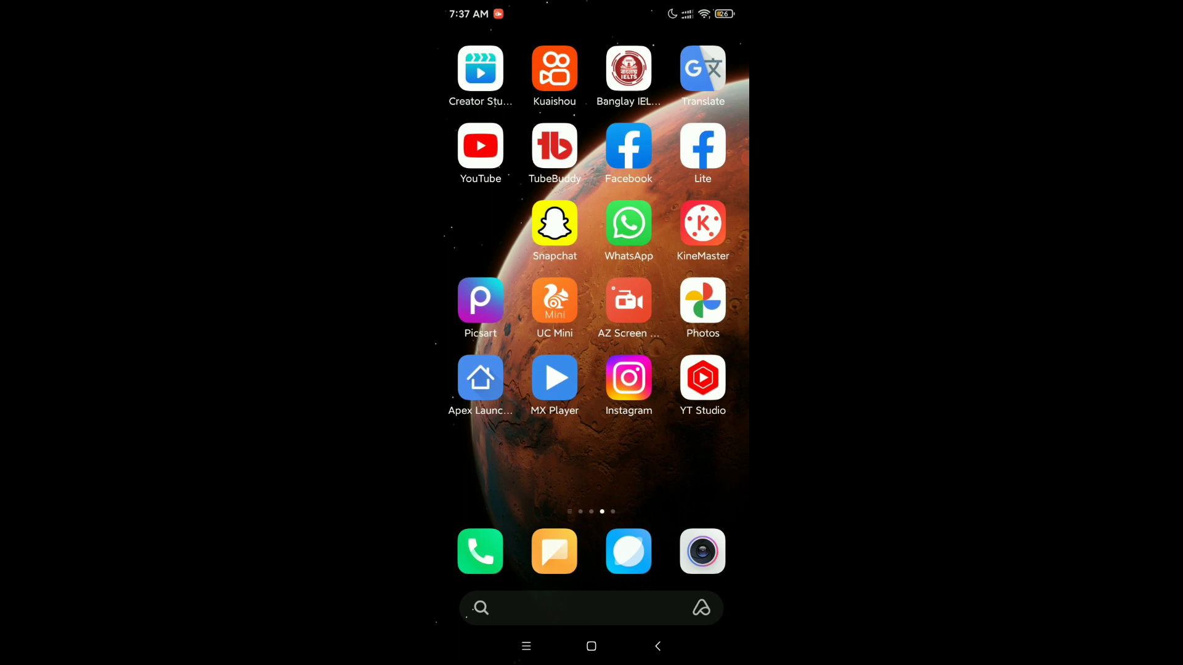
# Swipe to the last home screen page to find both Messenger icons.
pyautogui.hscroll(-3)
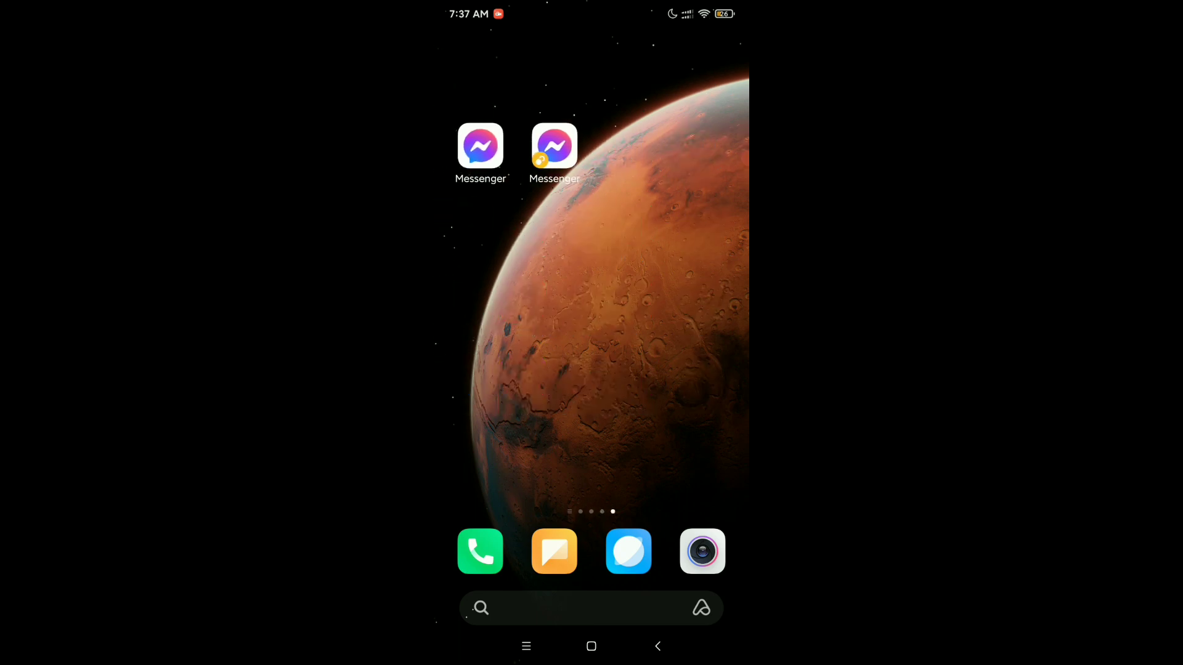